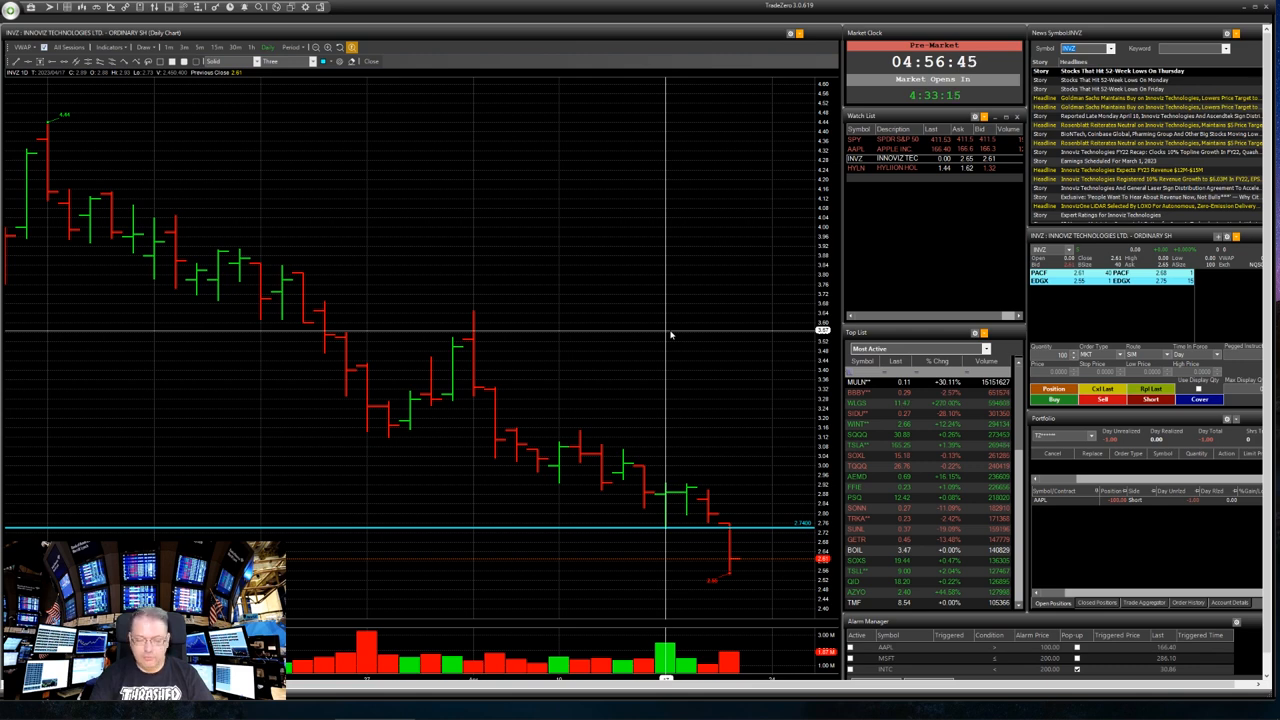
mouse_move(757, 570)
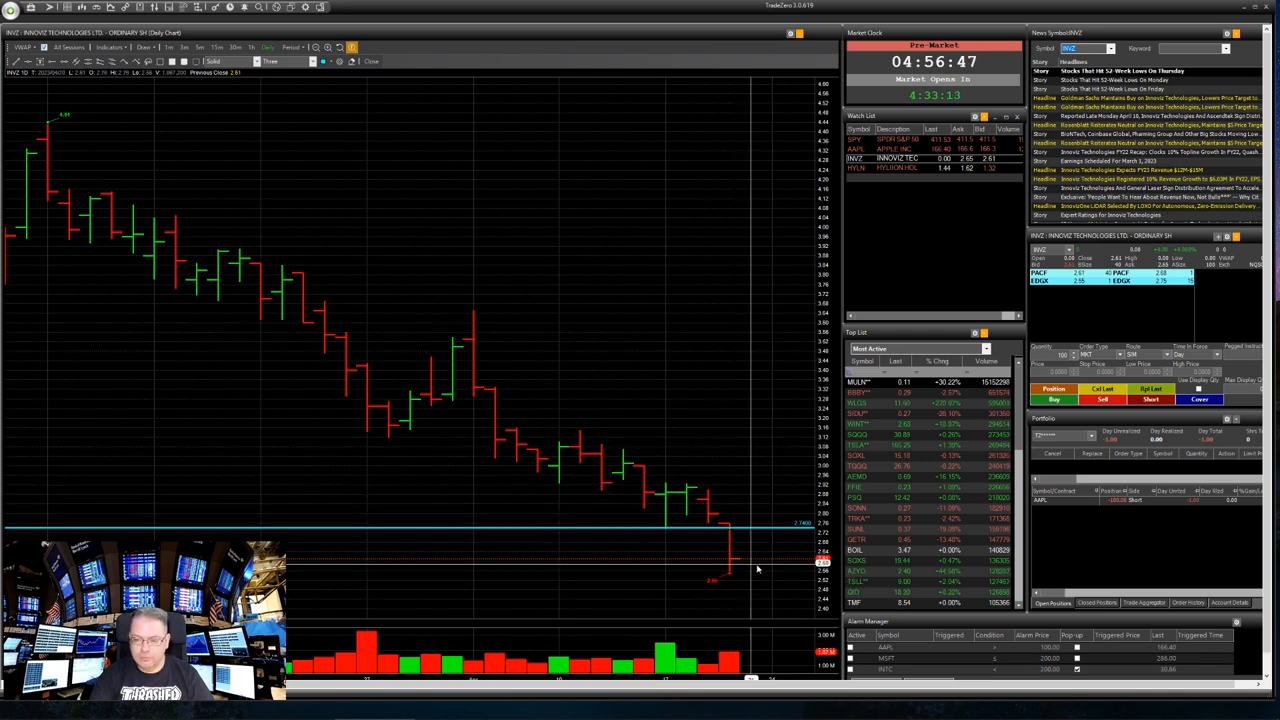
mouse_move(778, 508)
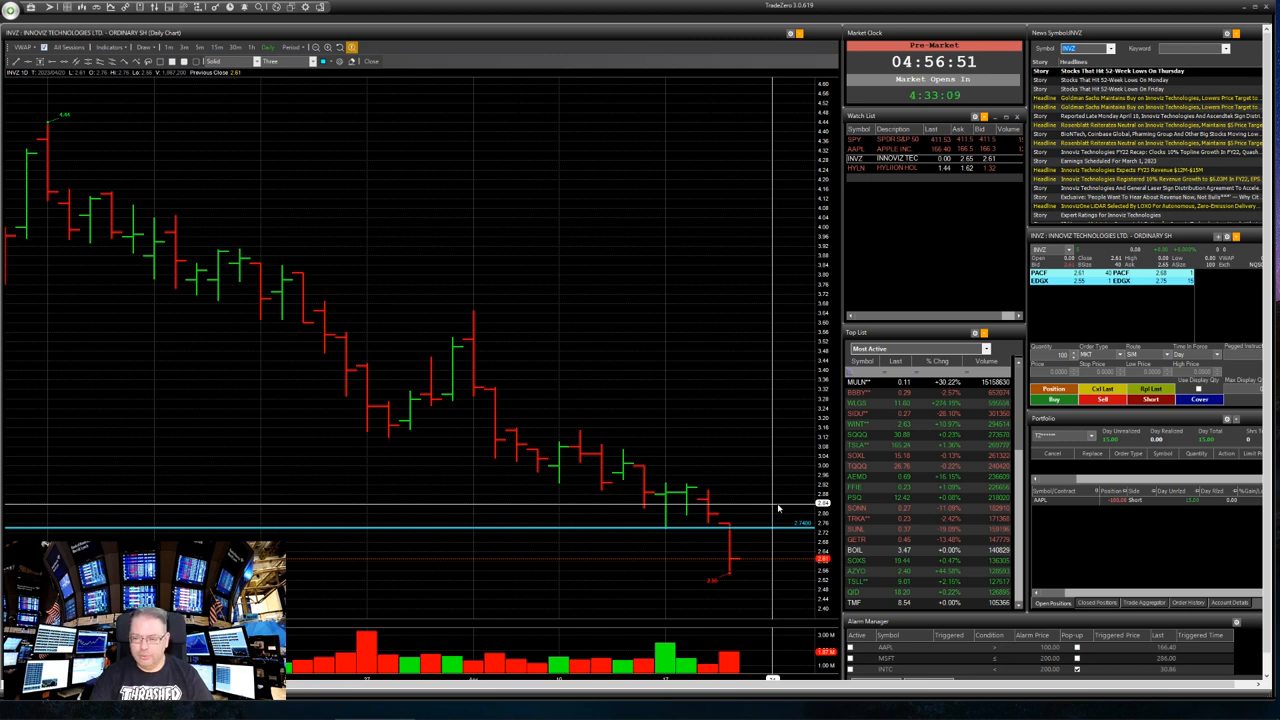
mouse_move(750, 545)
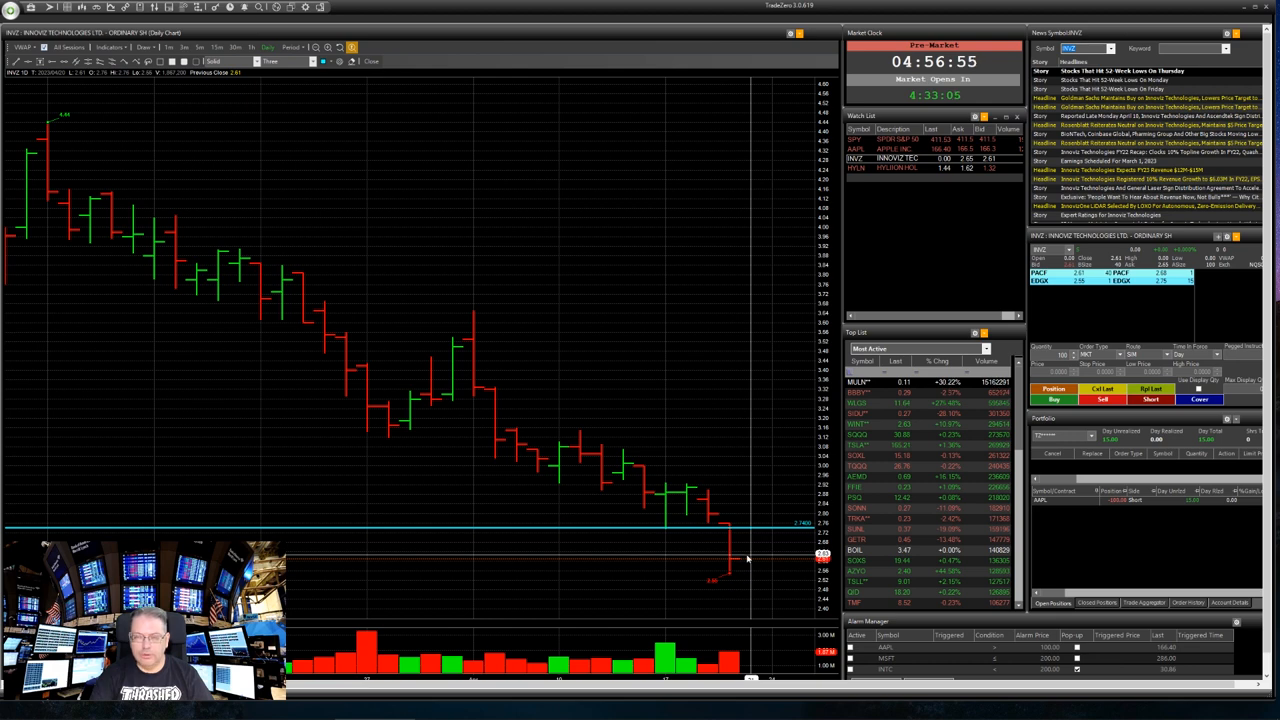
mouse_move(752, 557)
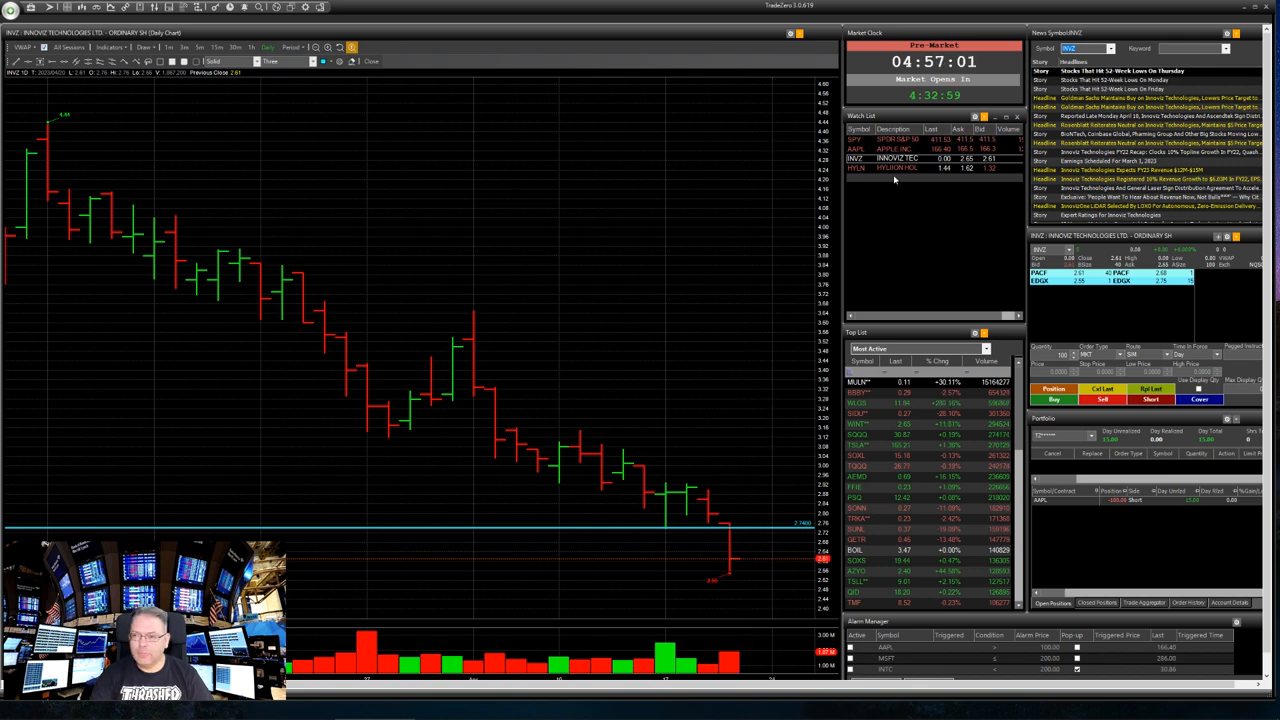
Load Hyliion (HYLN) from the Watch List to show its daily chart, news and 1.52 support line.
left_click(857, 168)
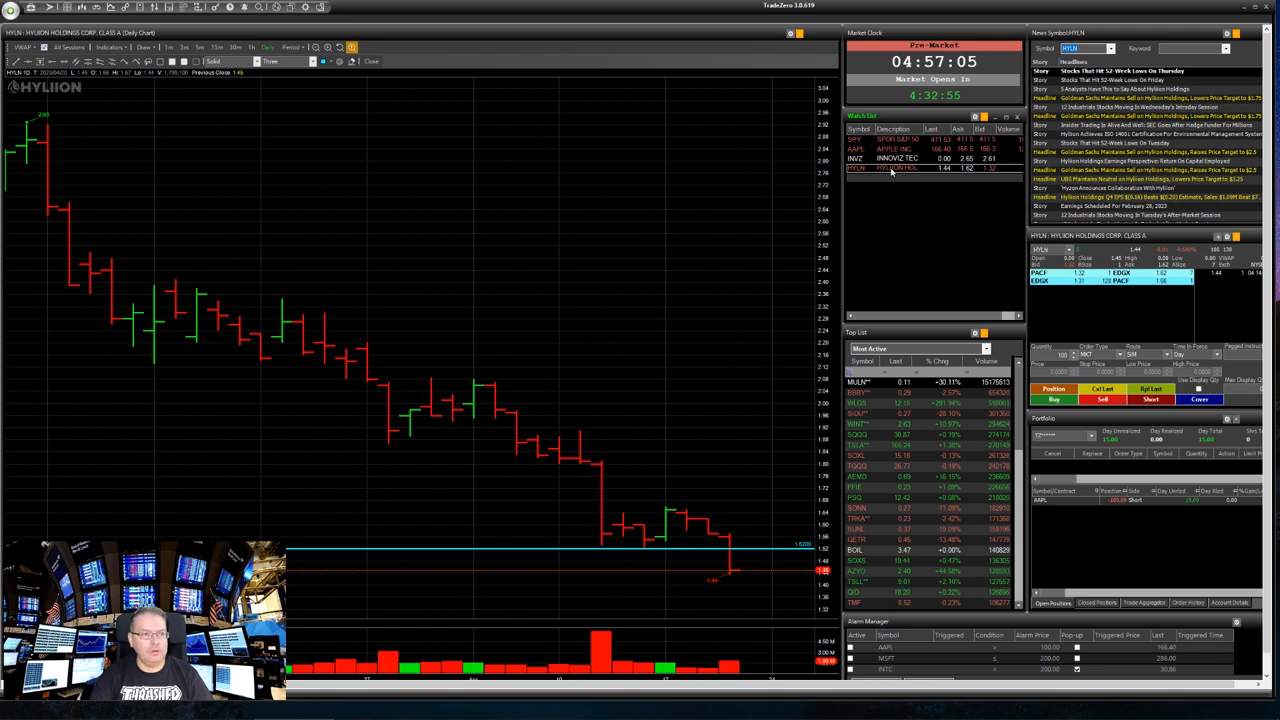
mouse_move(888, 178)
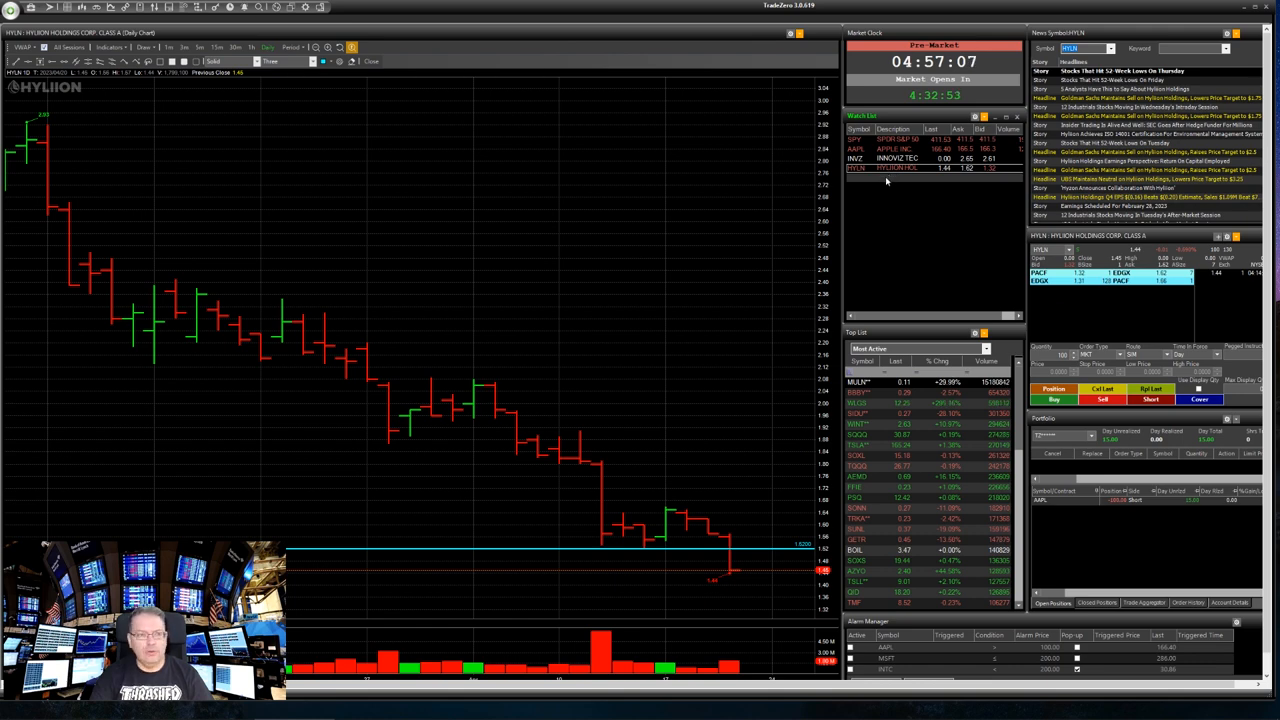
mouse_move(810, 198)
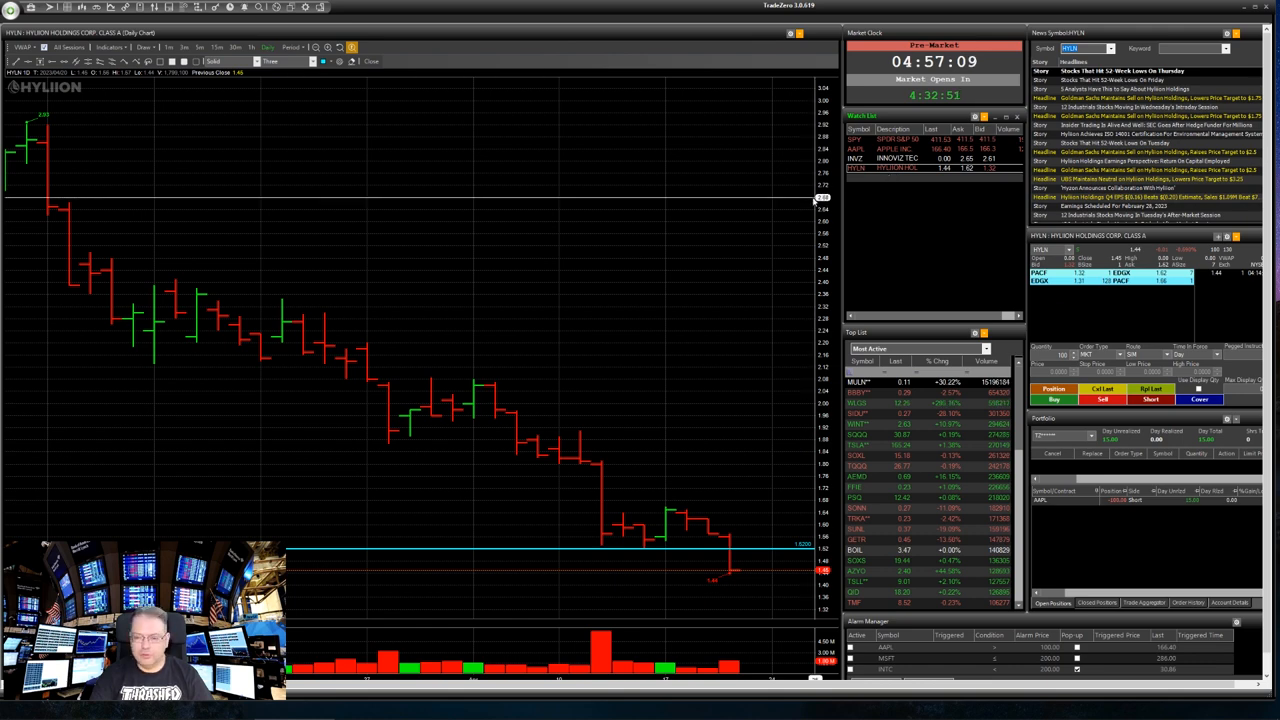
mouse_move(765, 330)
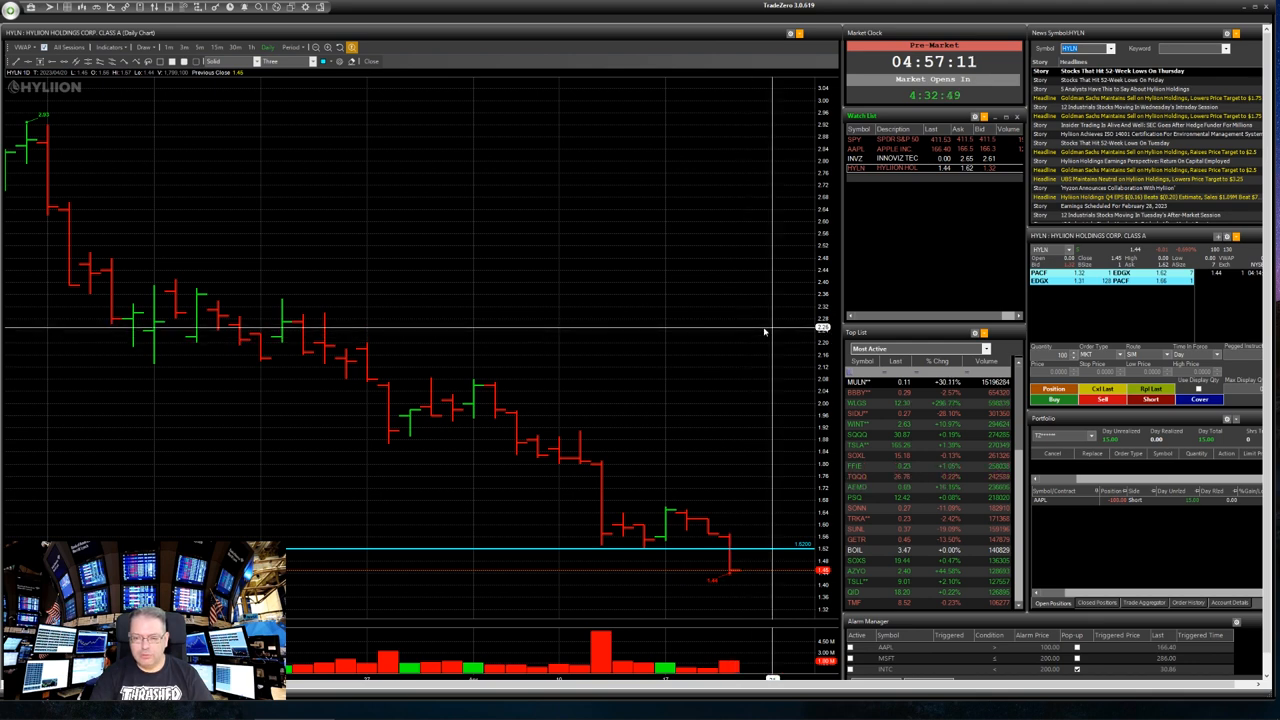
mouse_move(665, 358)
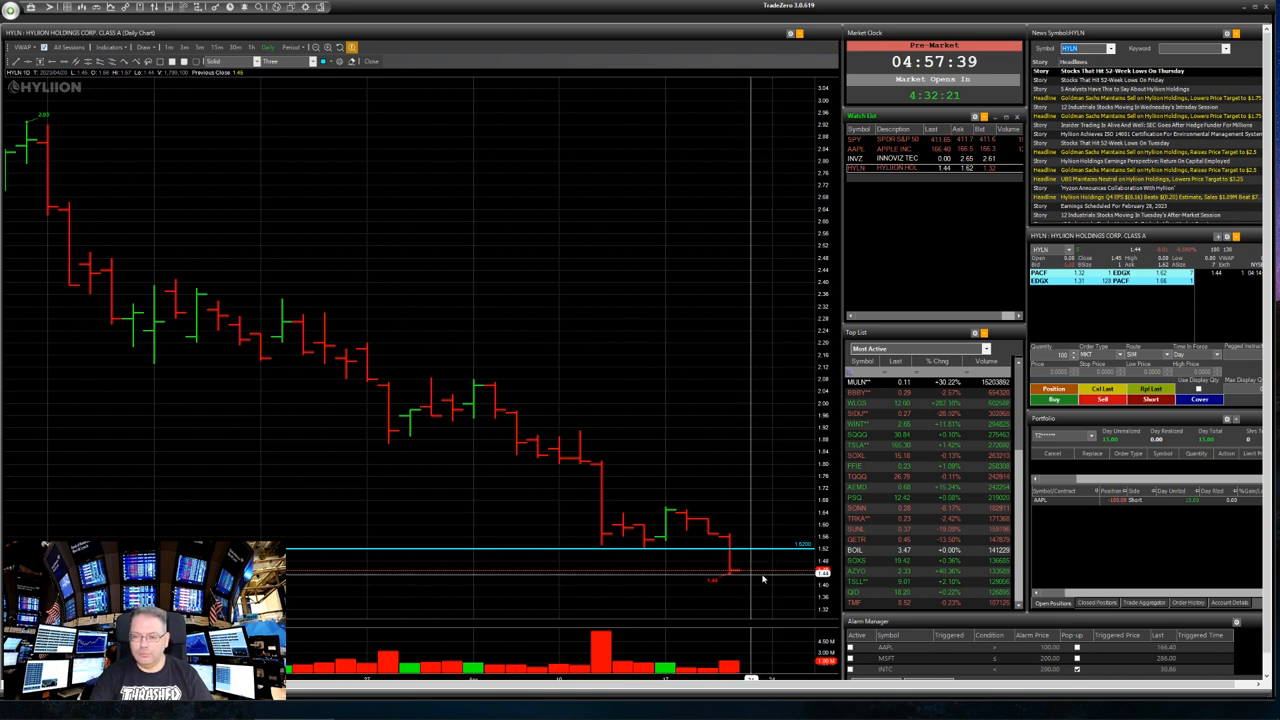
mouse_move(648, 400)
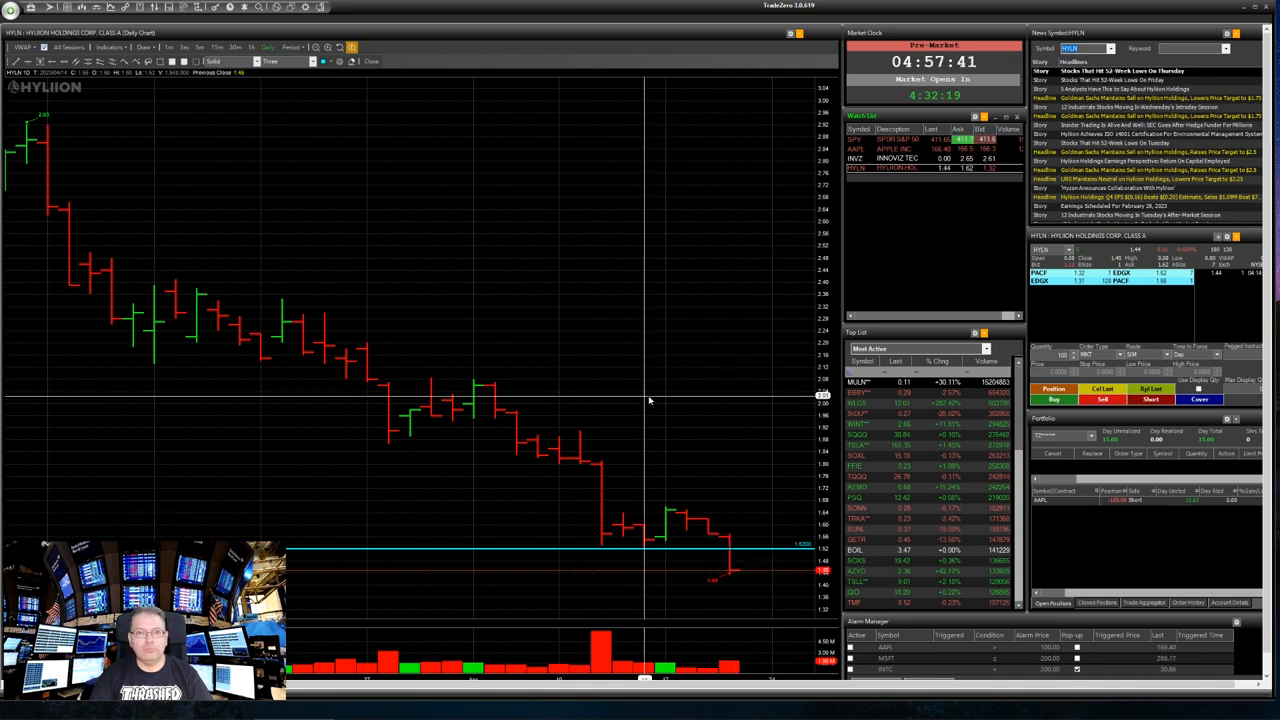